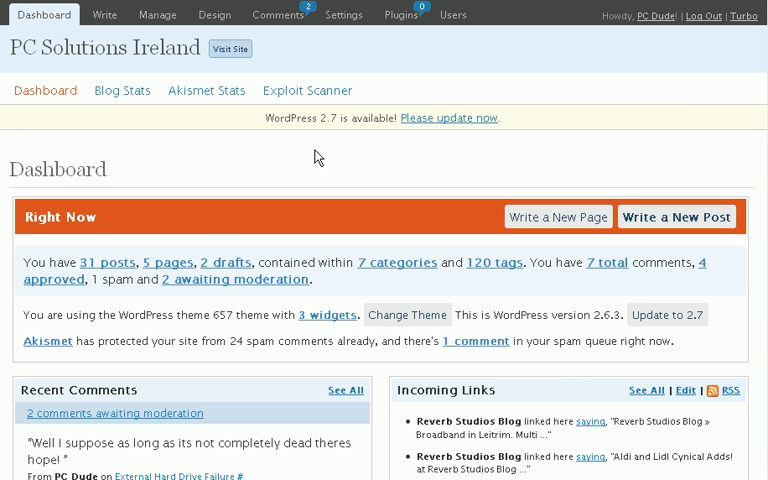
mouse_move(307, 160)
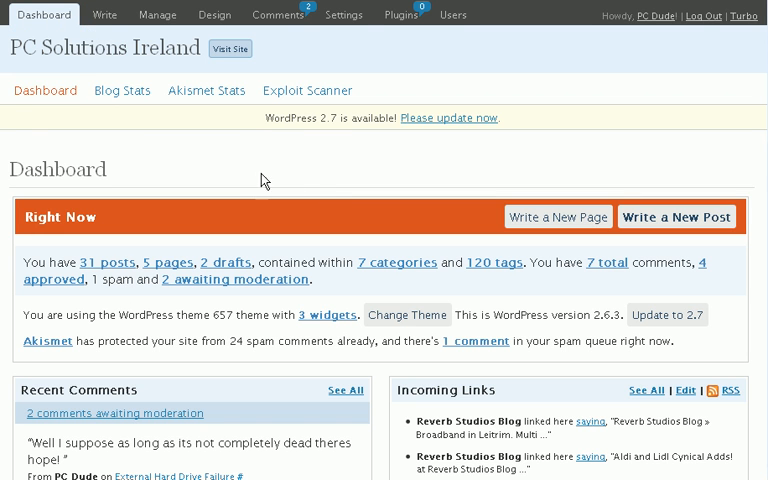
Step: Create a new post titled 'Test Post' with the body line 'This is a test post.'
left_click(104, 14)
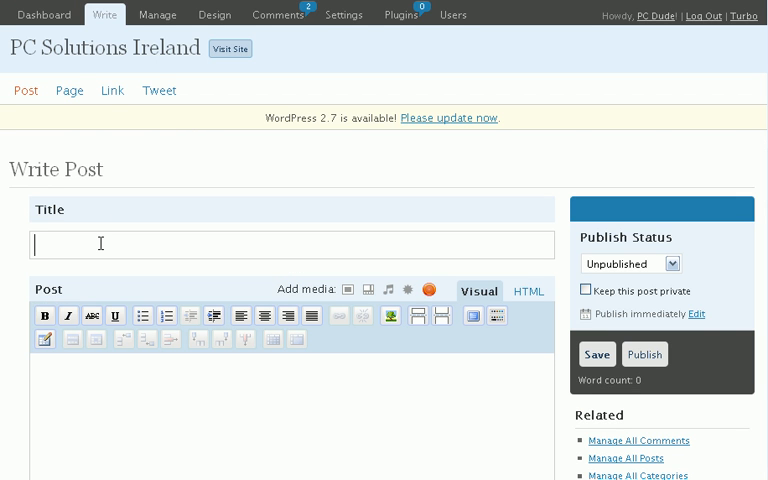
type("Test Post")
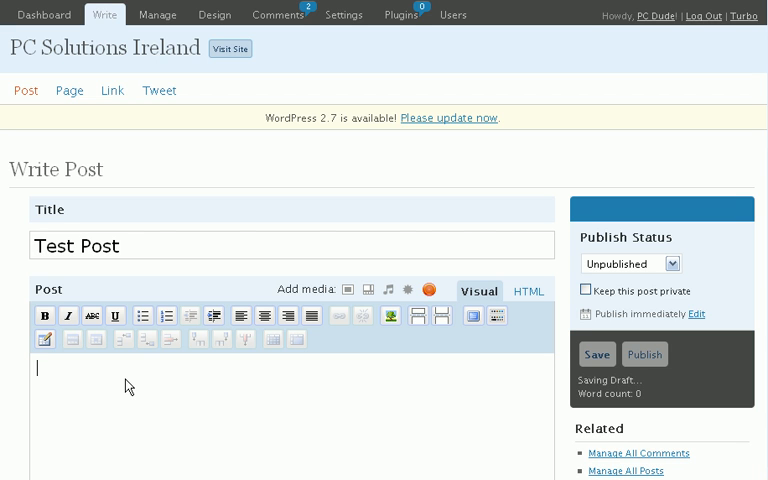
type("This is a test pos")
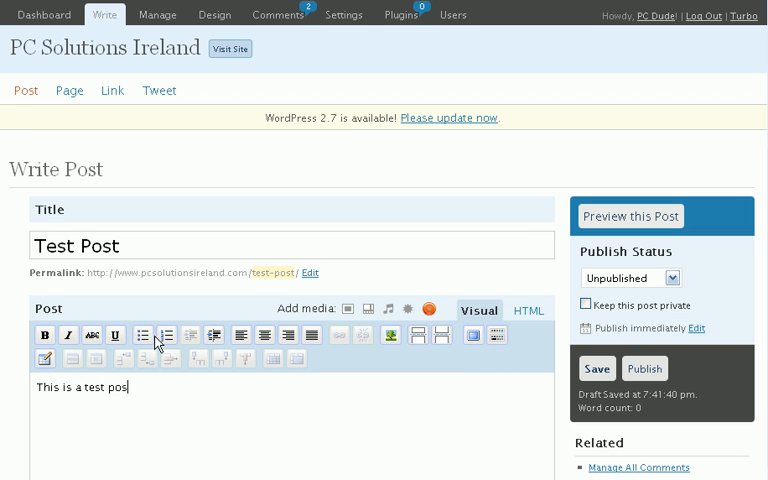
type("t.")
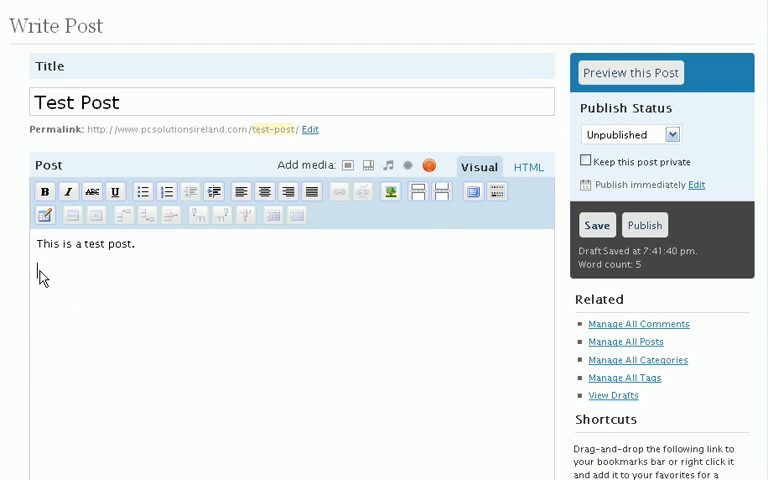
mouse_move(346, 166)
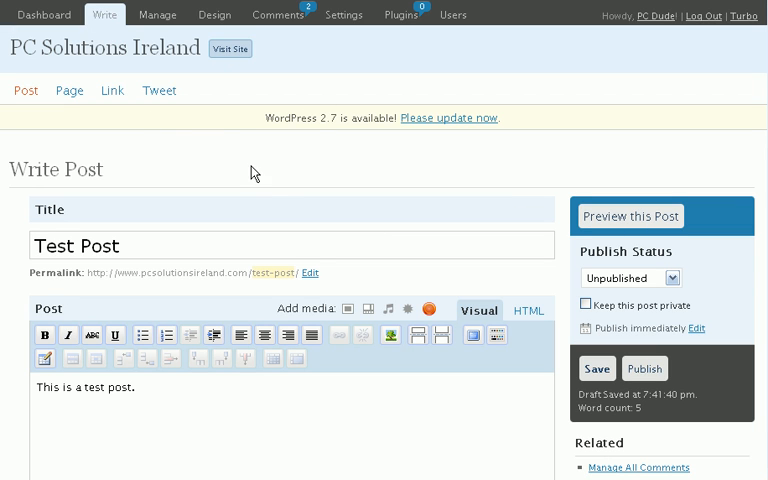
scroll("down", 3)
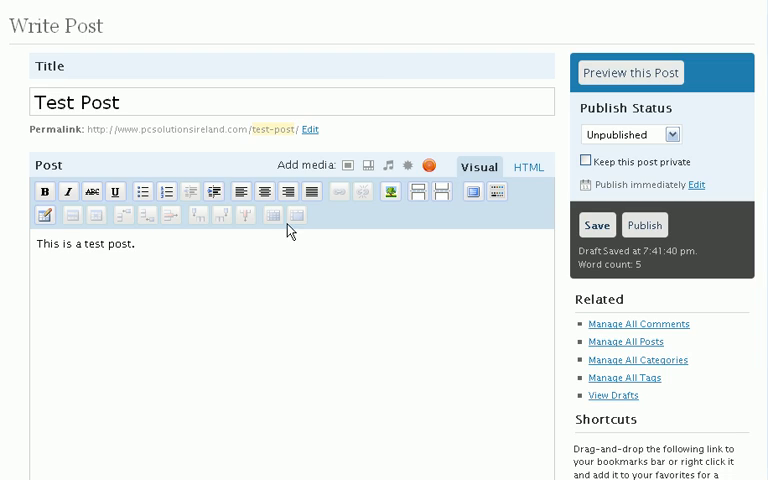
scroll("up", 3)
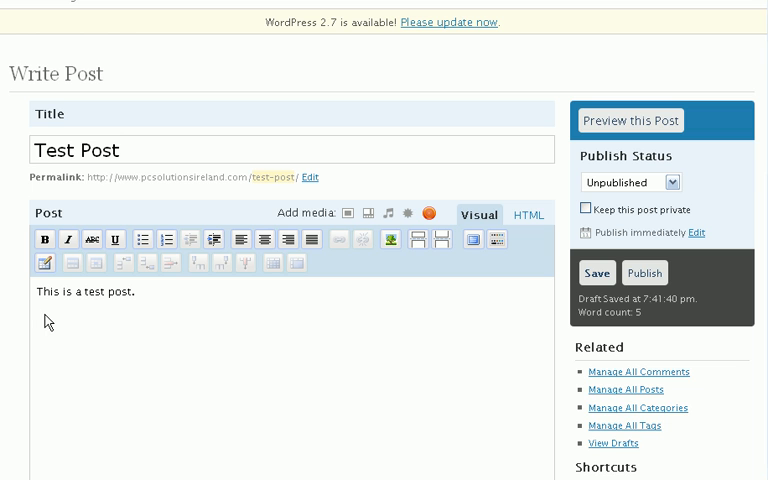
mouse_move(351, 212)
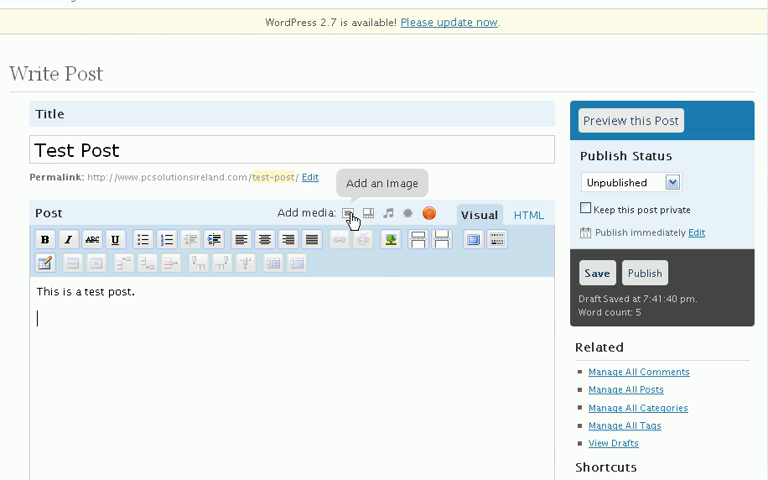
Step: Upload leon1.jpg to the post's media gallery using the browser uploader
left_click(349, 212)
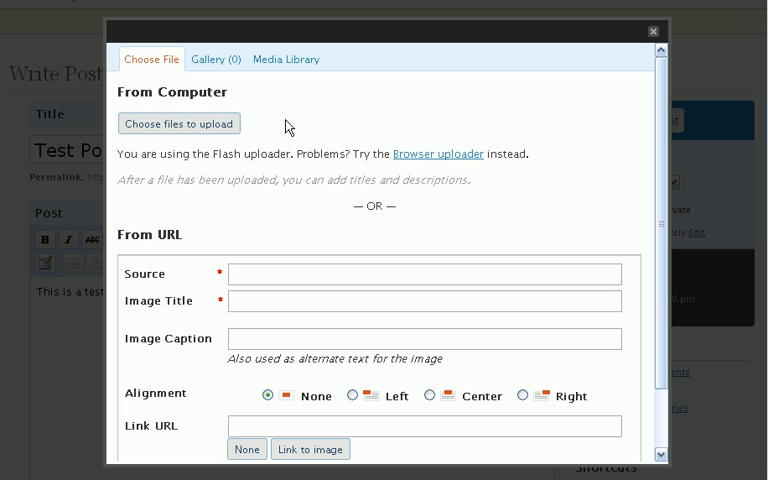
mouse_move(438, 154)
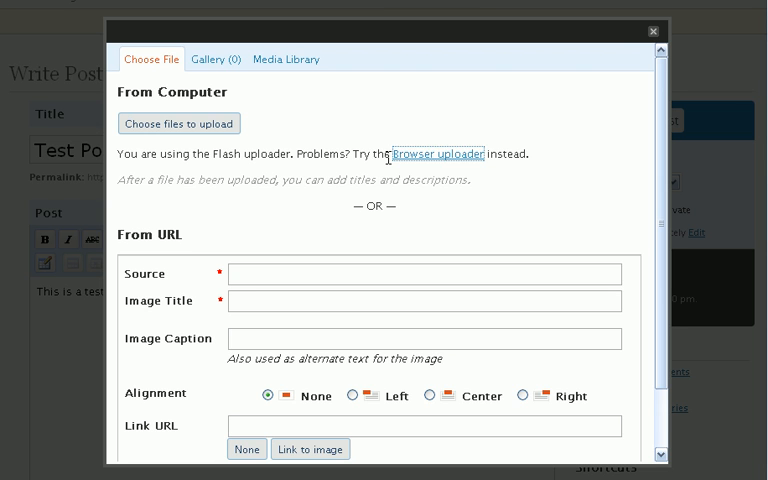
left_click(441, 154)
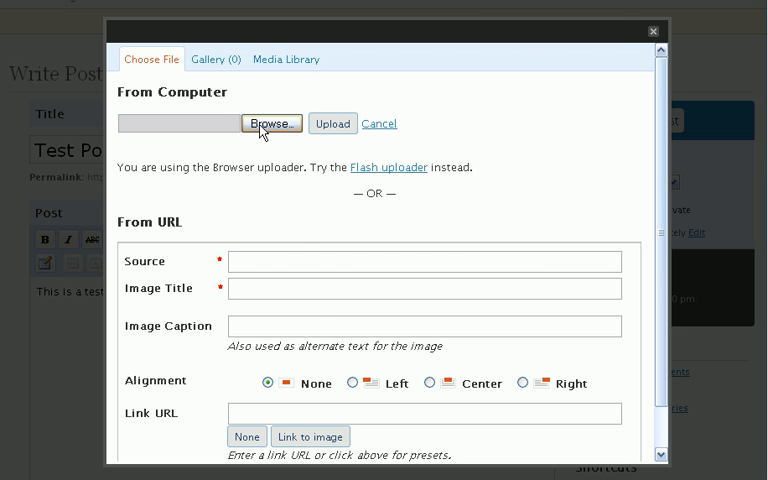
left_click(269, 123)
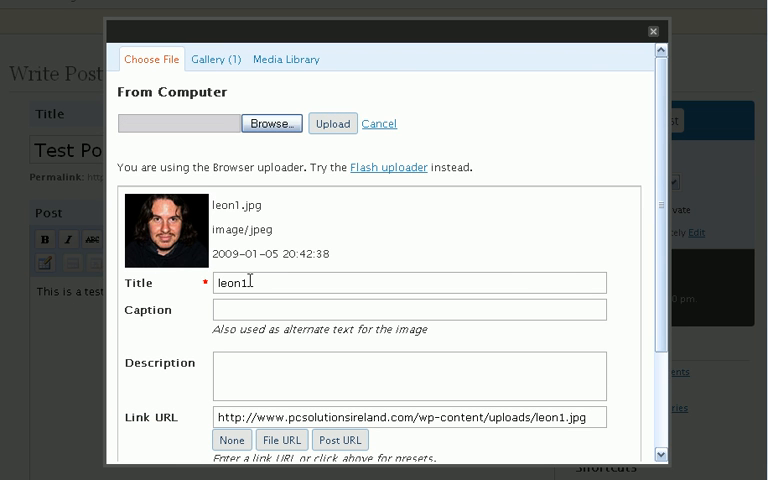
Step: Set the photo's title and description to 'Leon', clear its link URL, and choose Full size
double_click(230, 282)
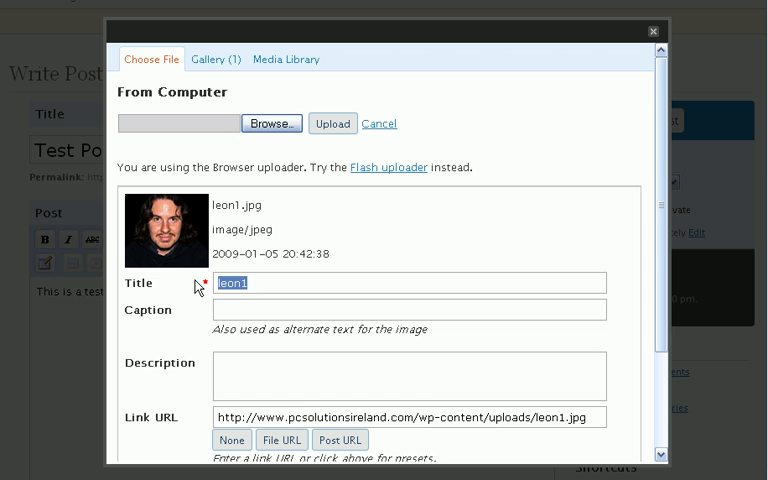
type("Leon")
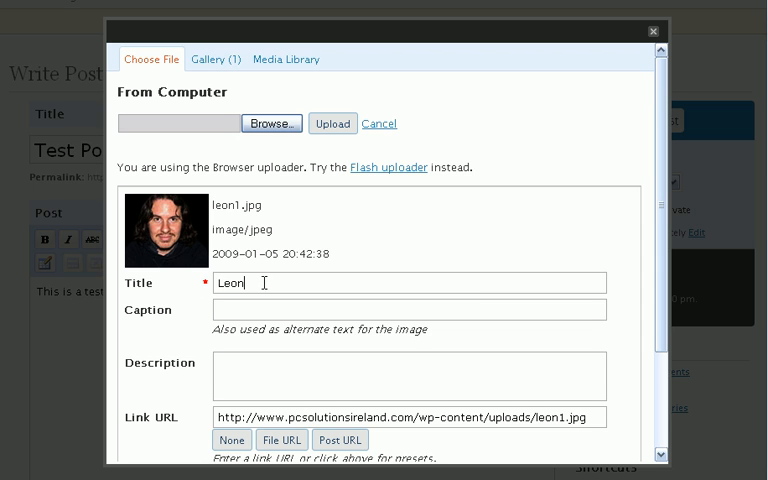
double_click(230, 283)
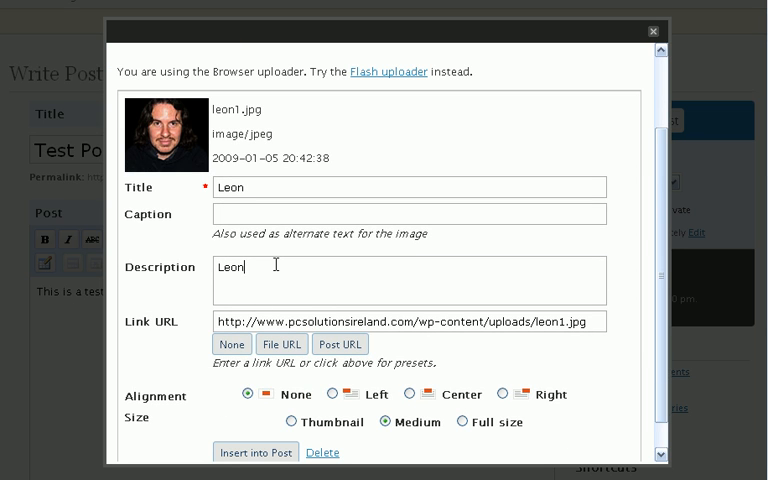
double_click(231, 187)
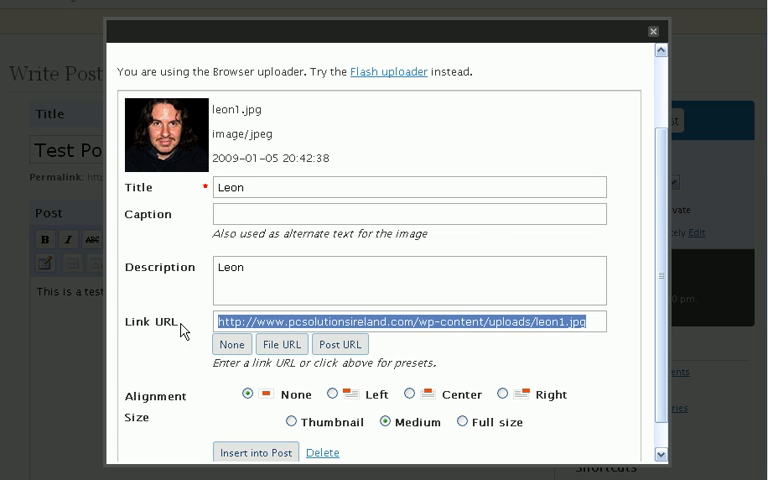
left_click(231, 344)
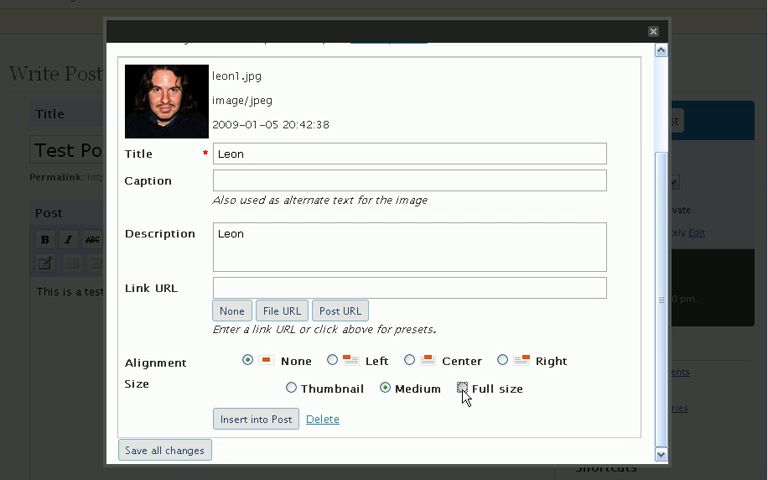
left_click(469, 388)
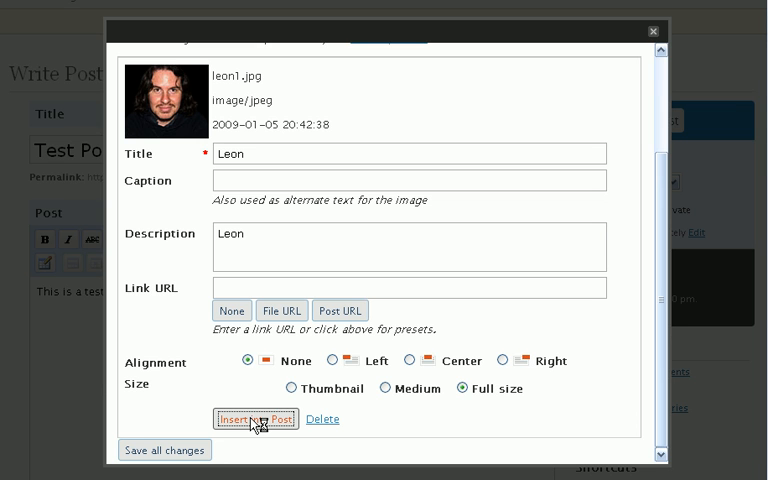
Step: Insert the Leon photo below the intro line and add 'finish article.' beneath it
left_click(255, 419)
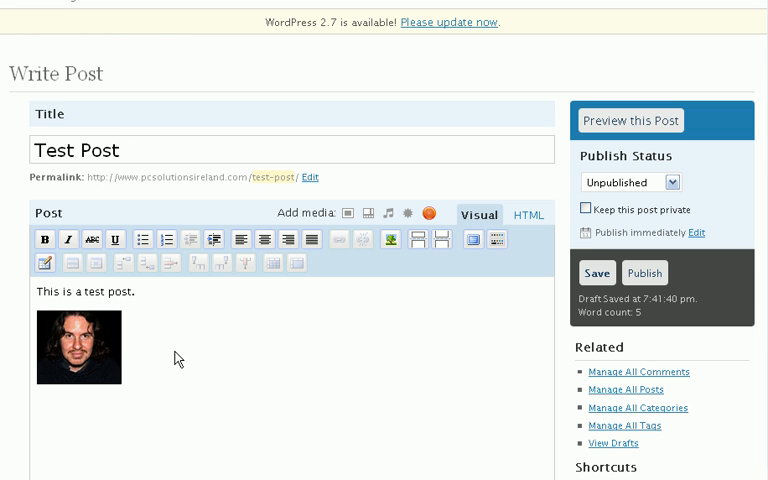
scroll("down", 3)
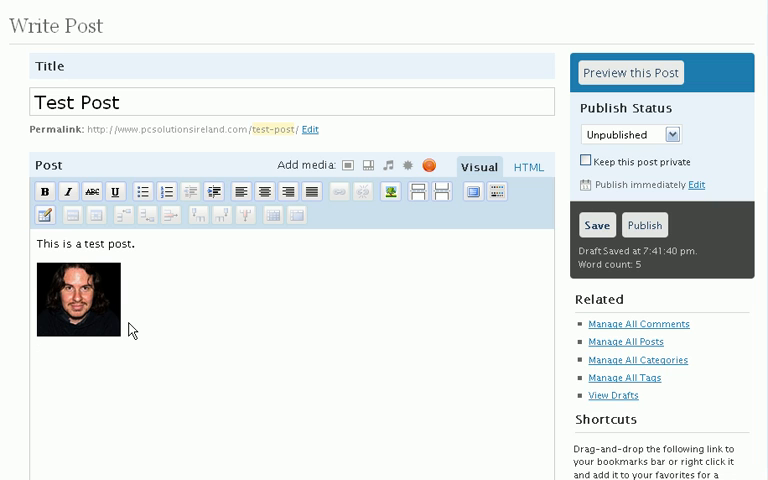
type("finish")
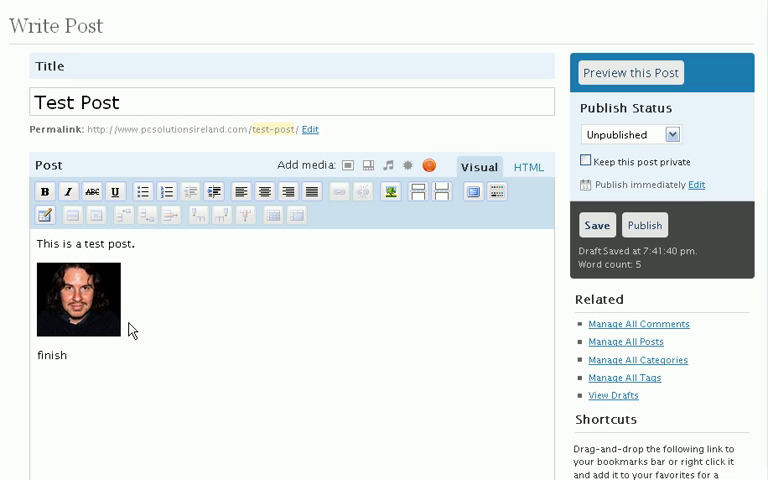
type("article.")
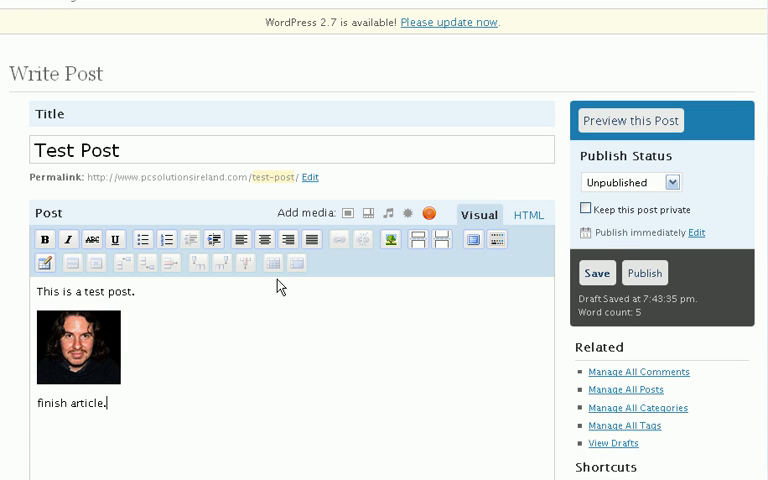
mouse_move(260, 302)
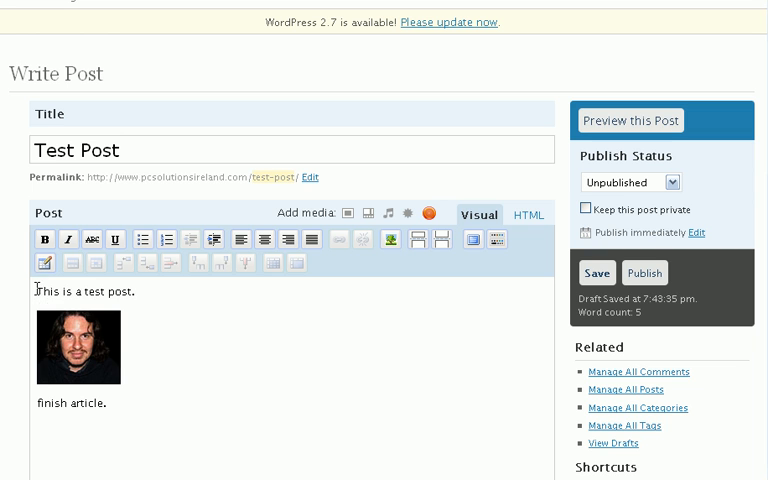
left_click_drag(35, 292, 108, 405)
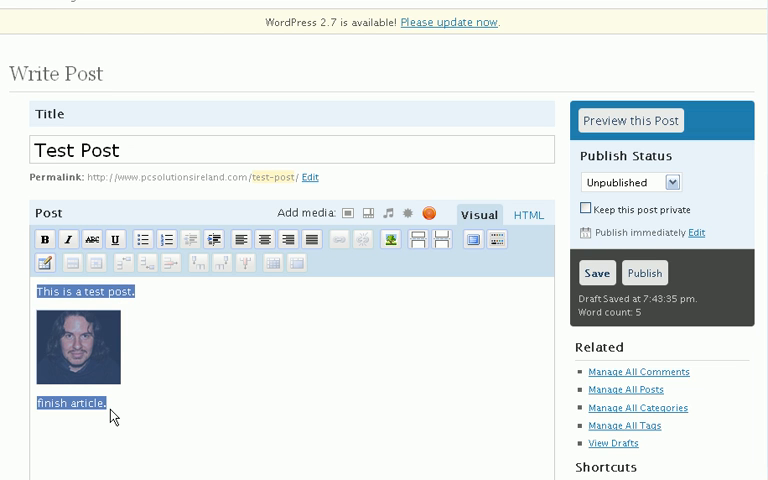
scroll("down", 3)
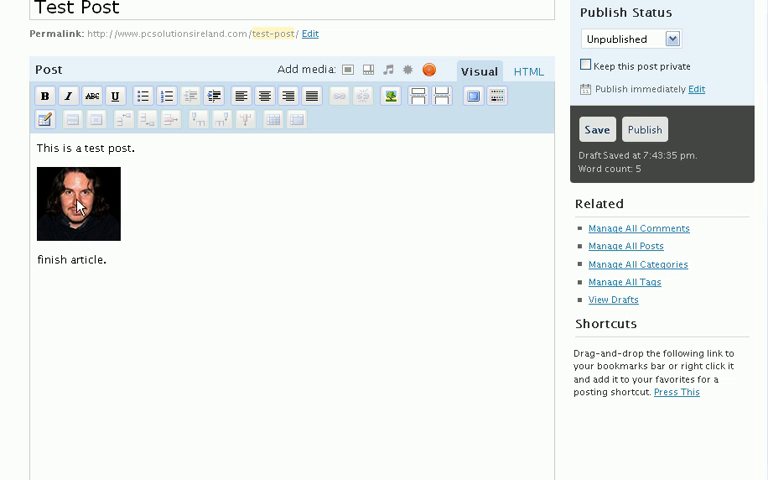
left_click(78, 203)
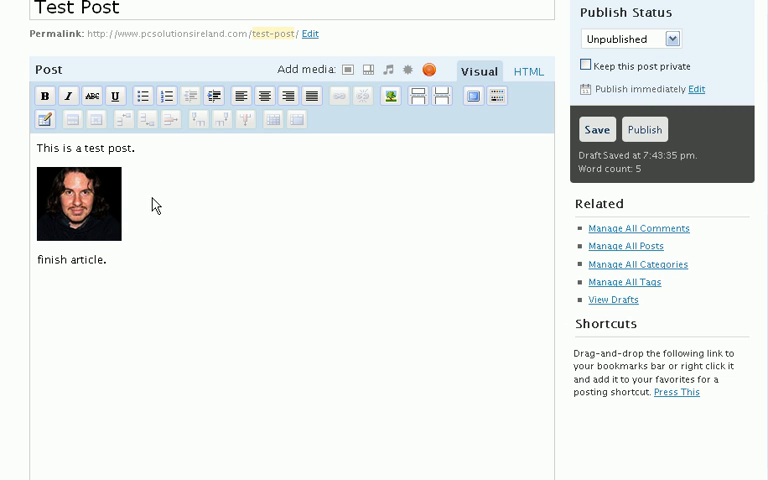
scroll("down", 3)
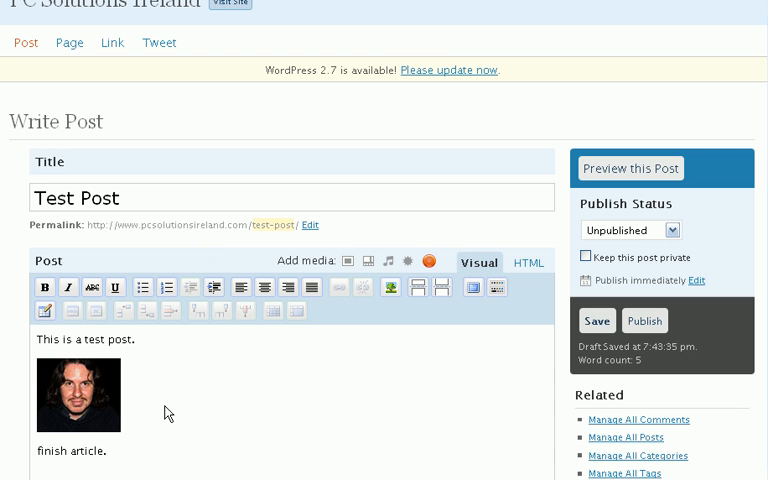
mouse_move(169, 396)
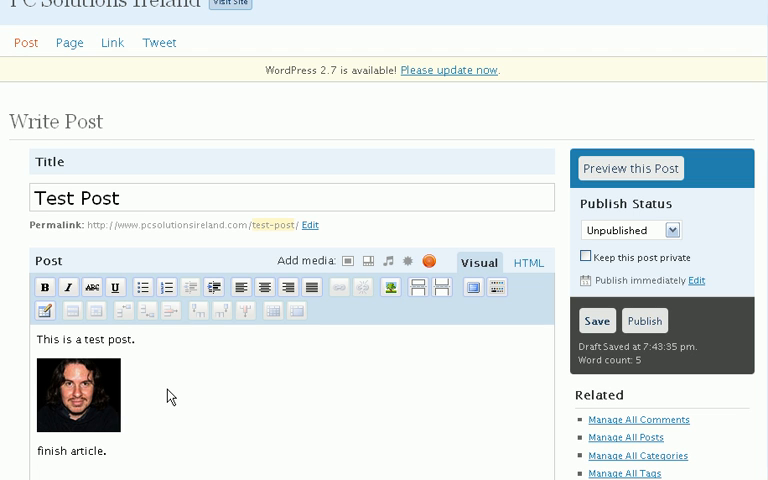